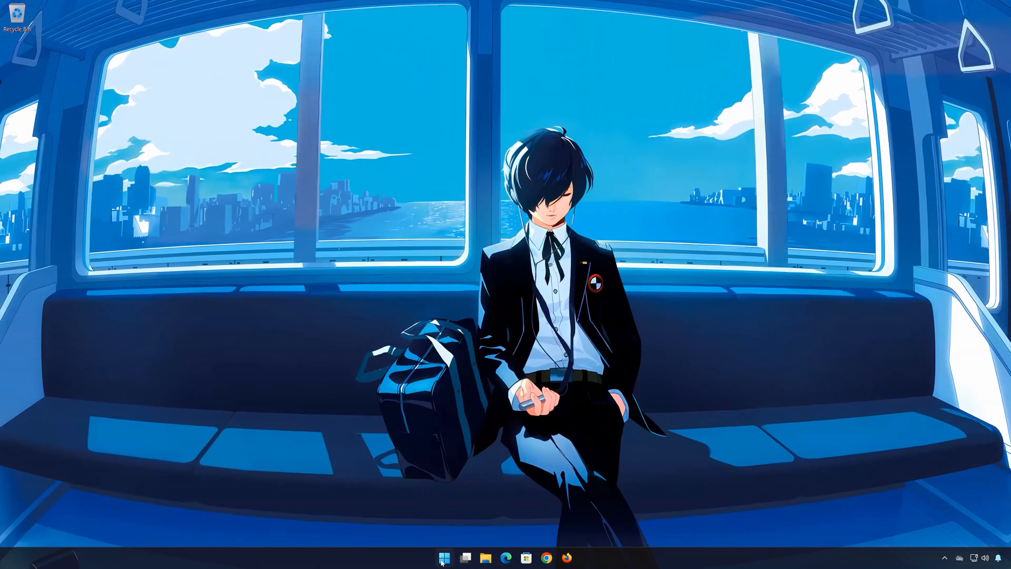
Navigate from Start to Settings > Apps > Installed apps and scroll to Asphalt 9: Legends
click(444, 558)
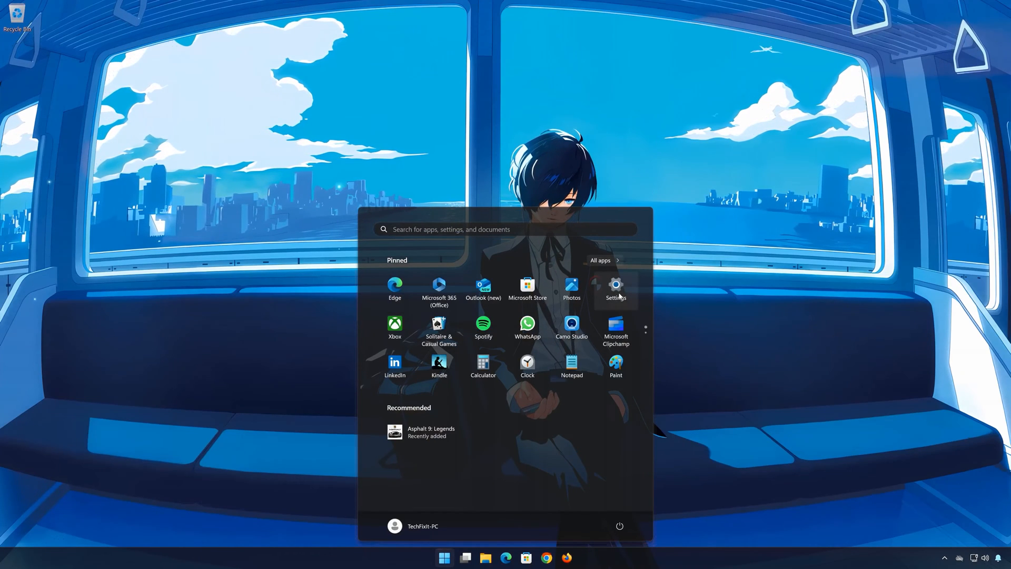
click(614, 287)
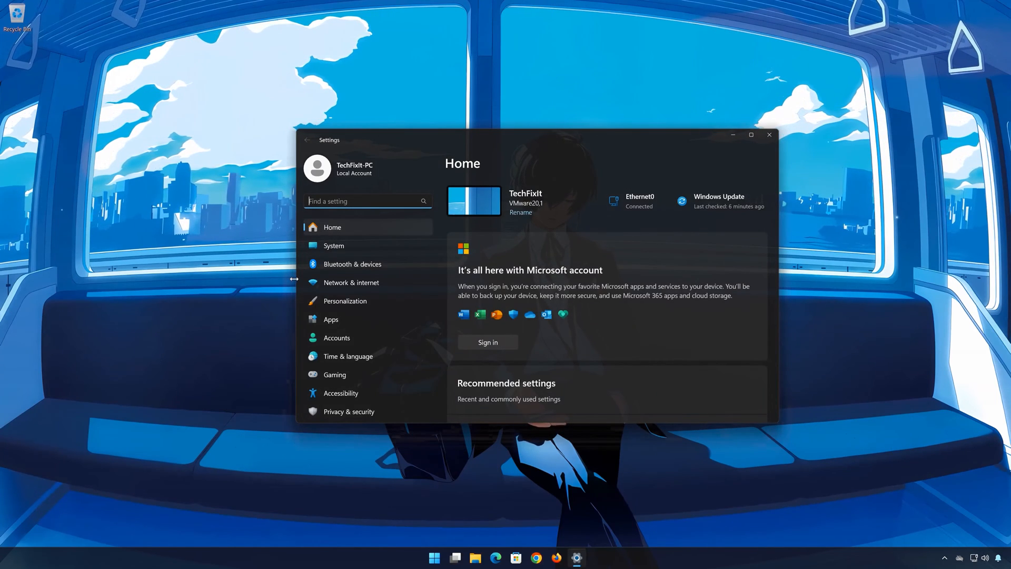
click(331, 318)
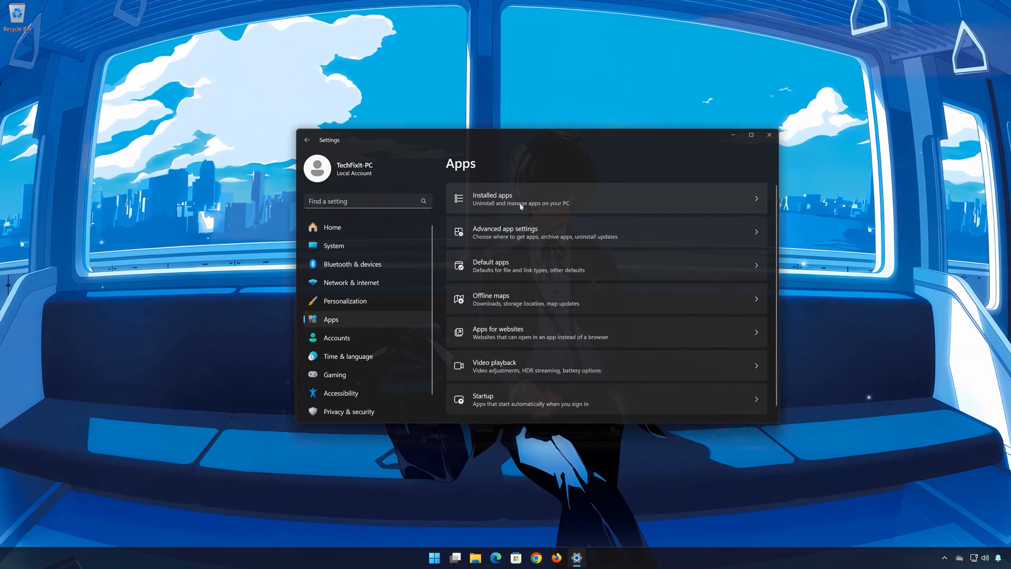
click(523, 198)
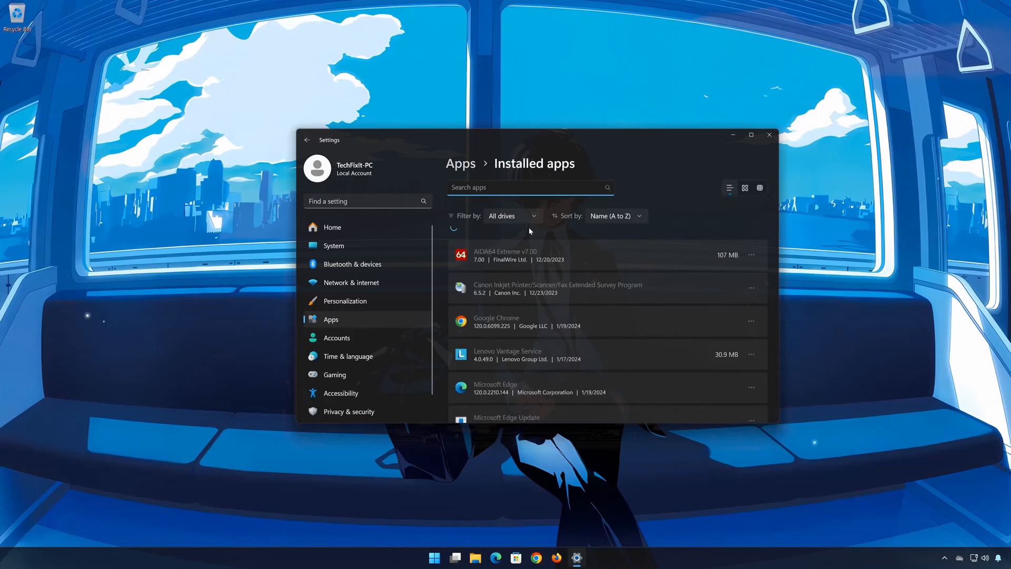
scroll(down, 3)
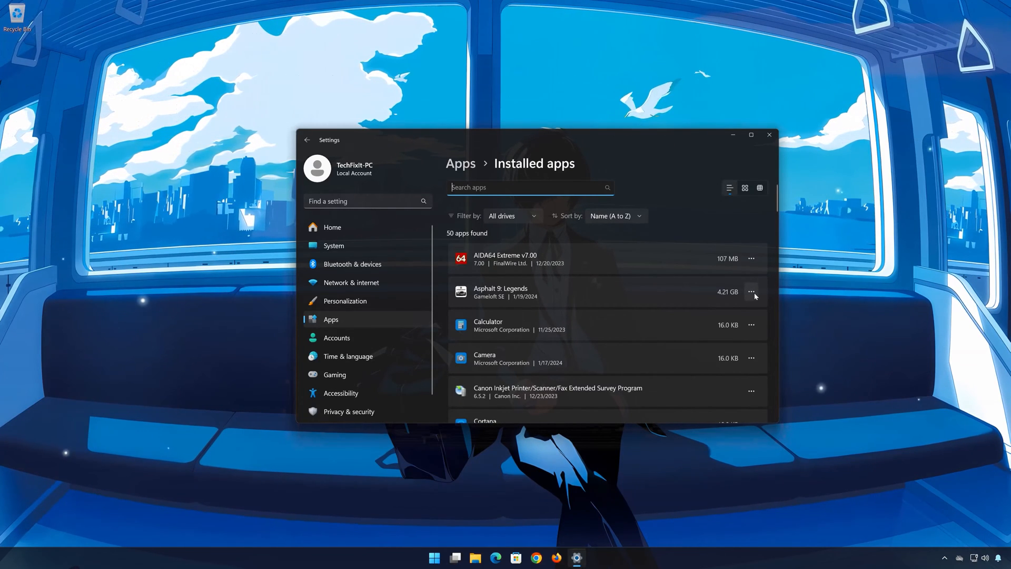
Uninstall Asphalt 9: Legends from its Advanced options page, then close Settings
click(751, 292)
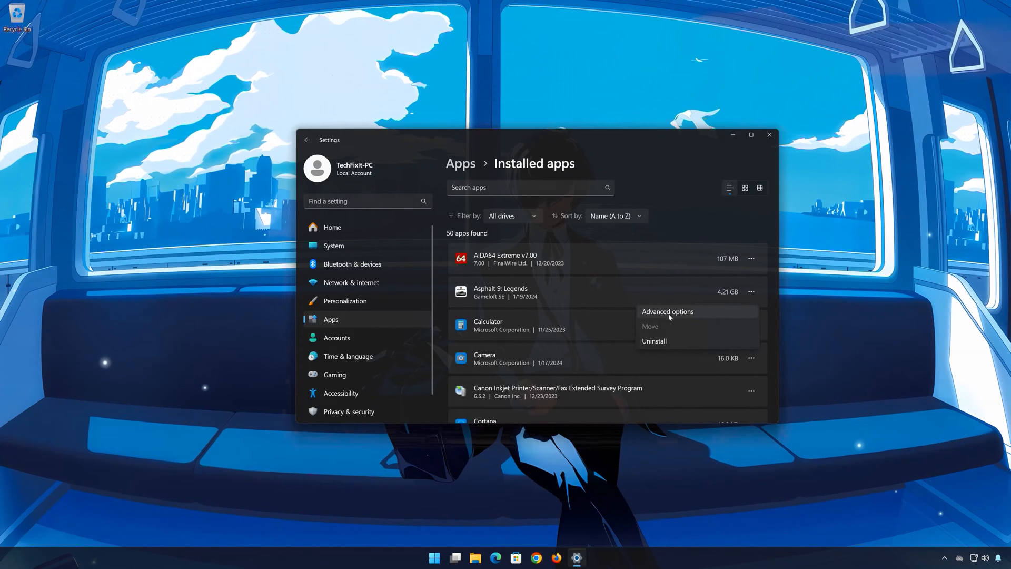
click(667, 312)
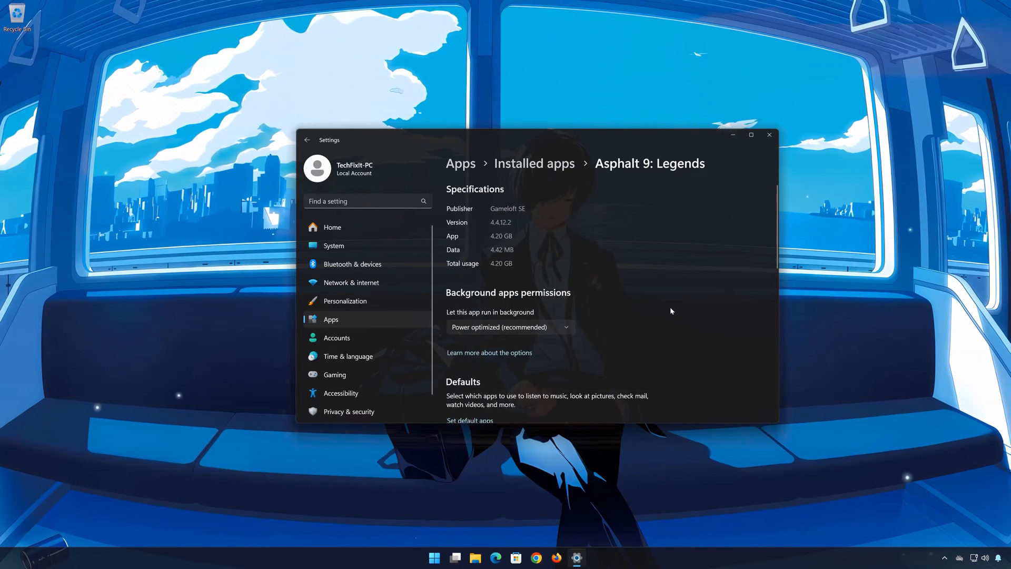
scroll(down, 3)
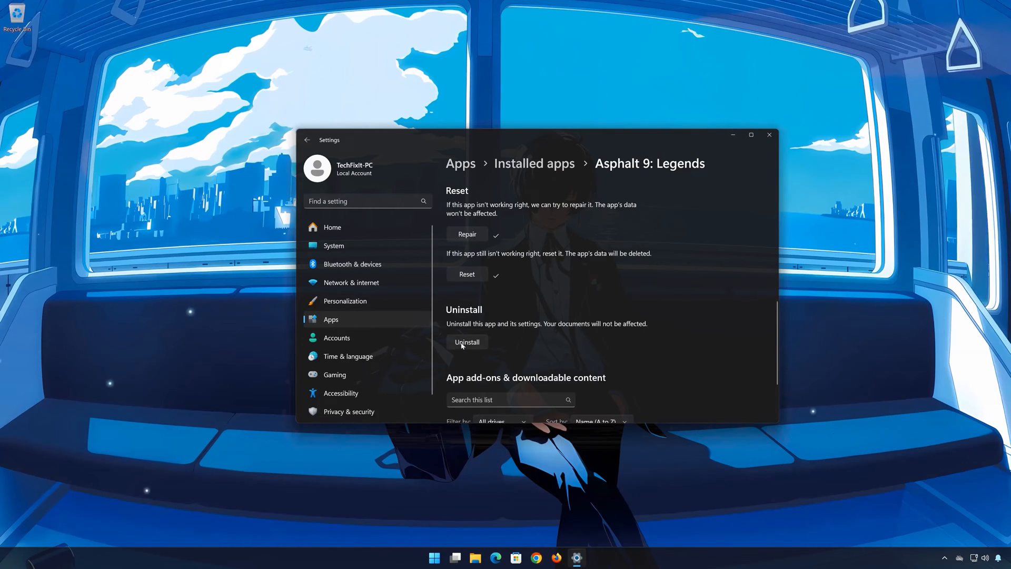
click(466, 341)
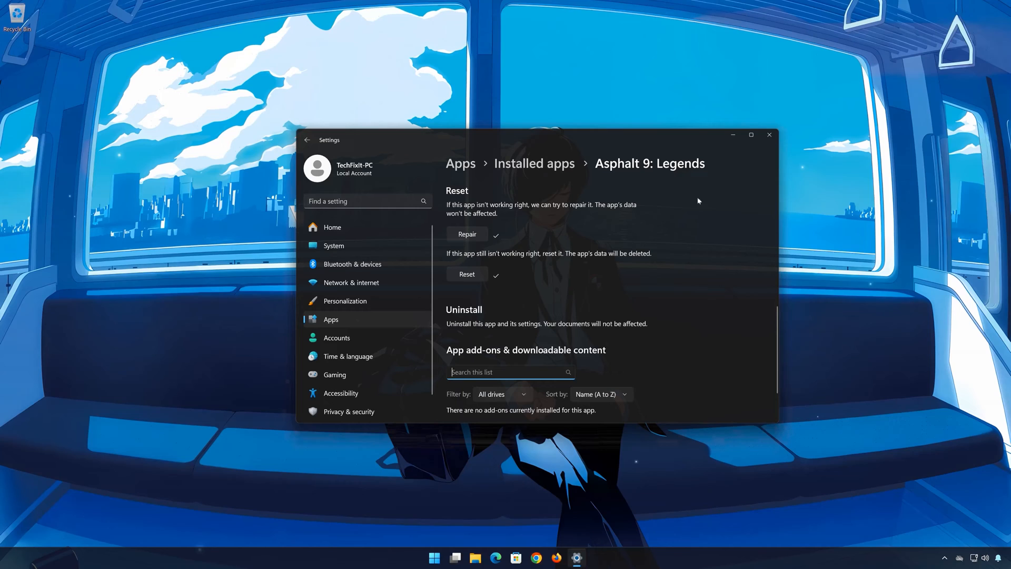
click(769, 135)
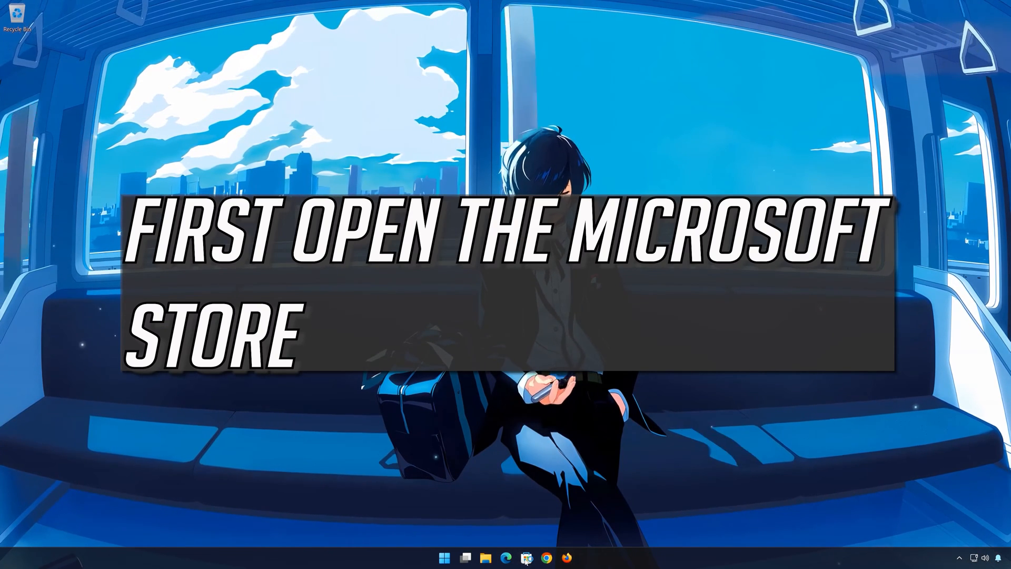
Search the Microsoft Store for 'asp' and open the Asphalt 9: Legends result page
click(527, 557)
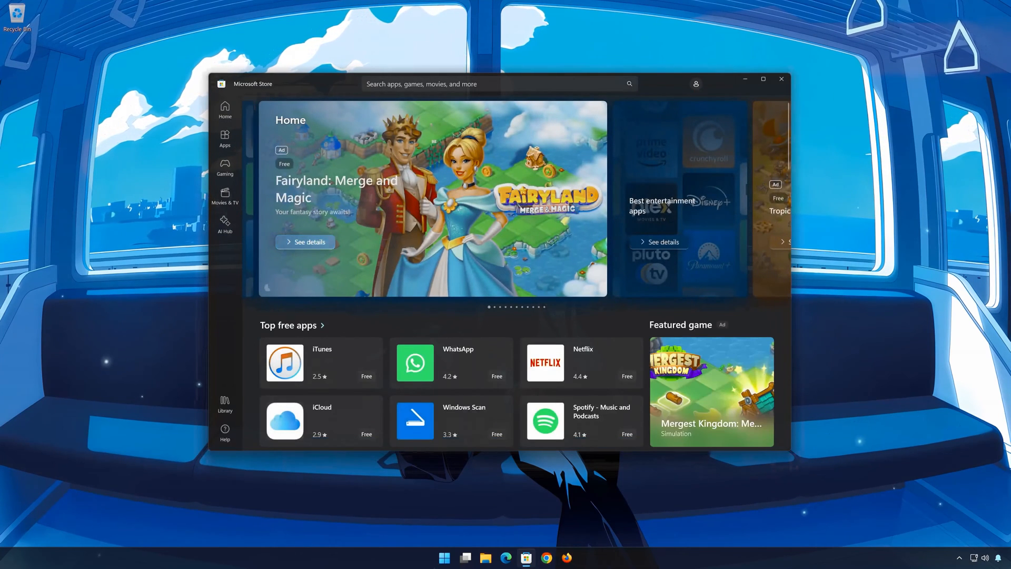
text(asphalt 9)
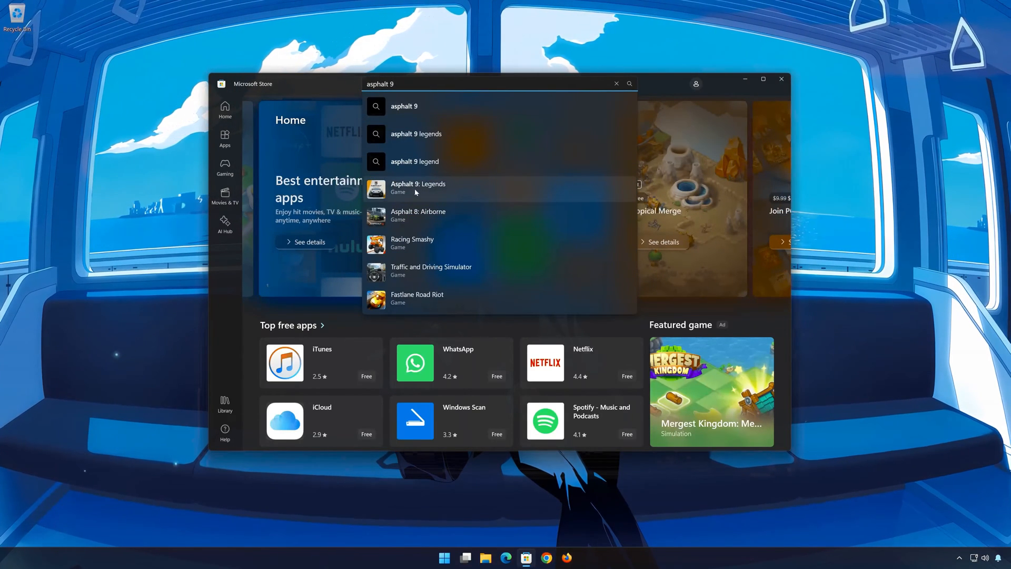
click(419, 187)
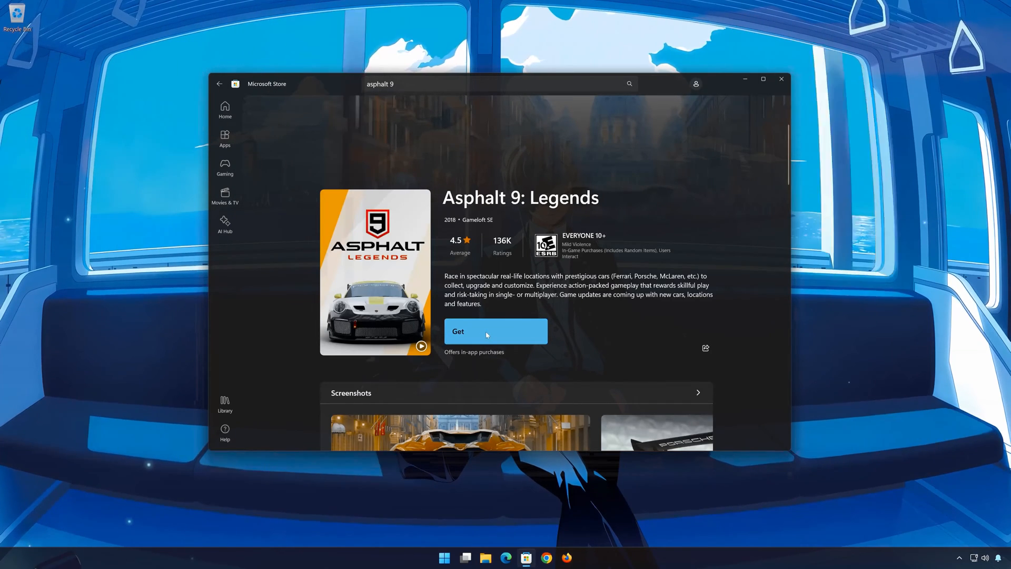
Get Asphalt 9: Legends from its store page and wait until Play is offered
click(495, 331)
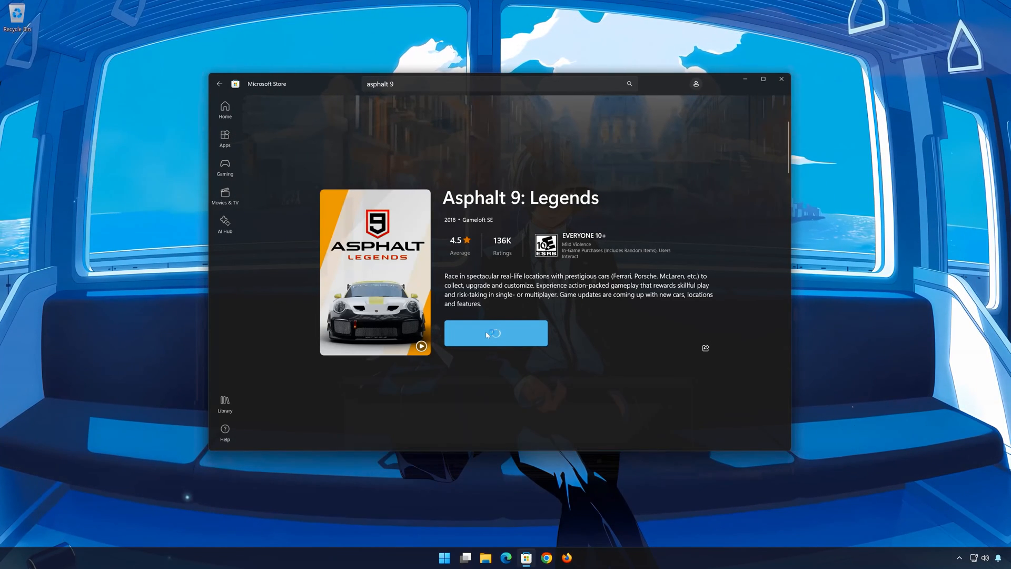
click(496, 334)
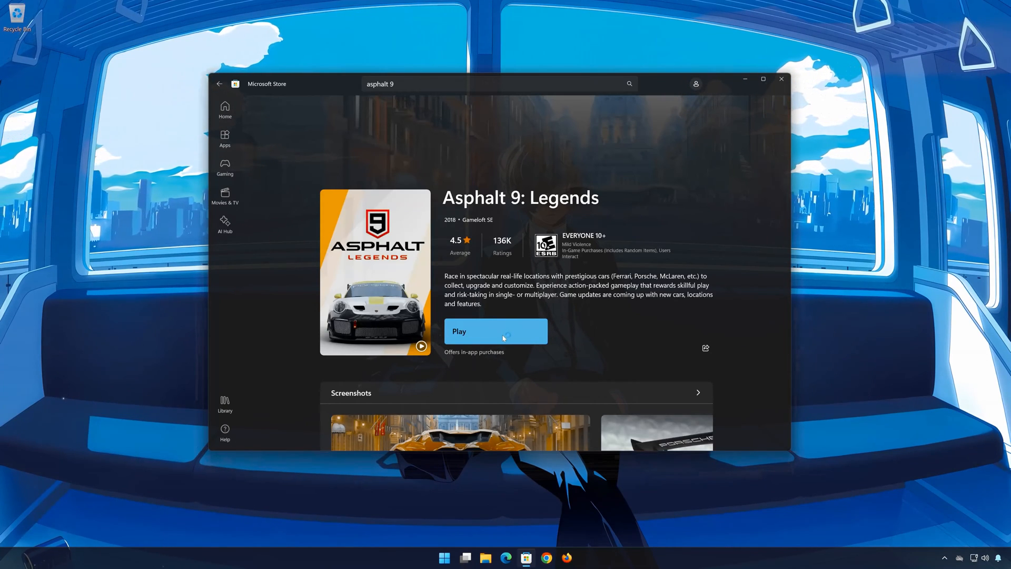
Play the game from the Store, set the age slider to 90 and accept to reach the loading screen
click(496, 331)
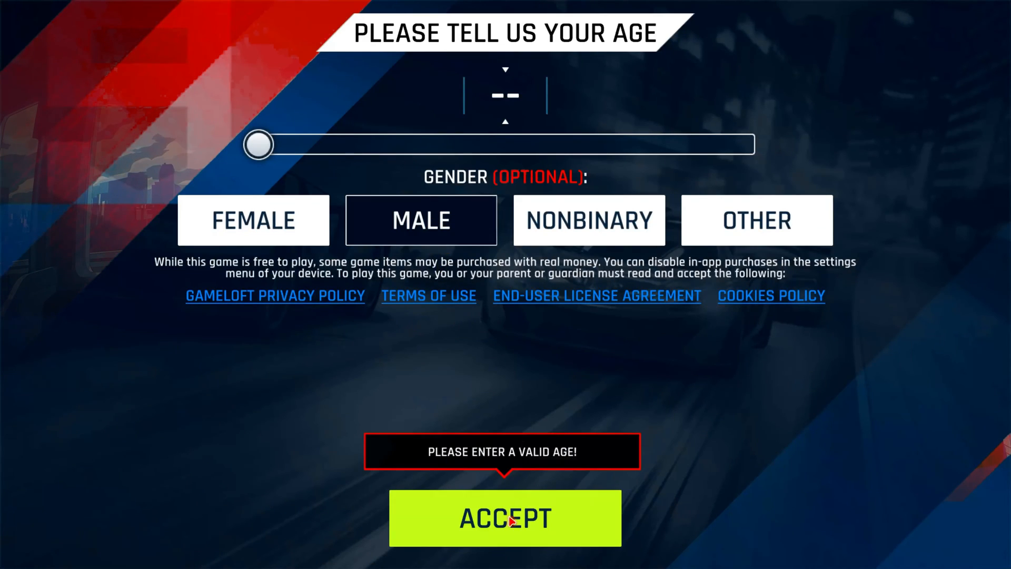
drag(258, 144, 706, 145)
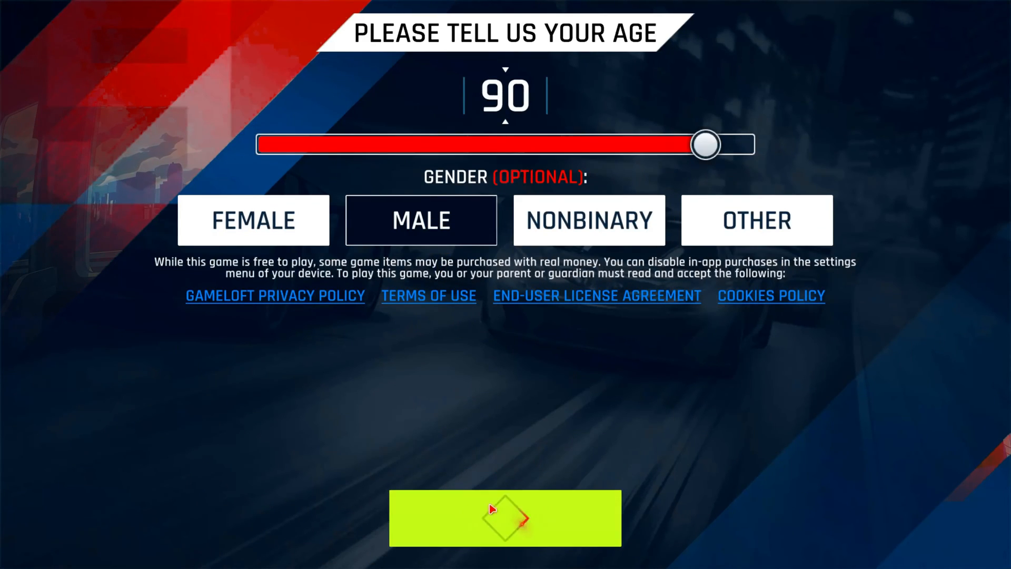
click(505, 518)
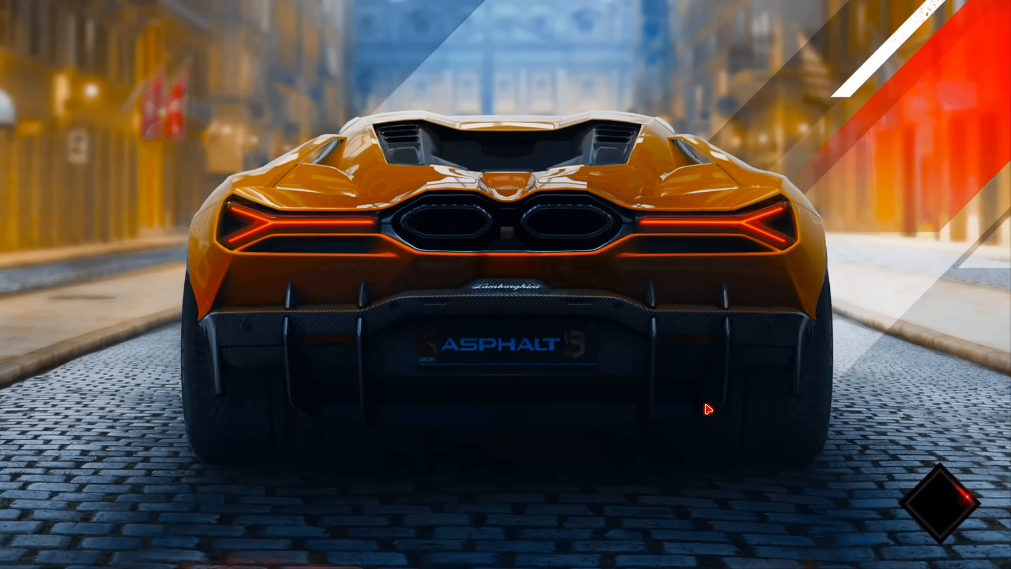